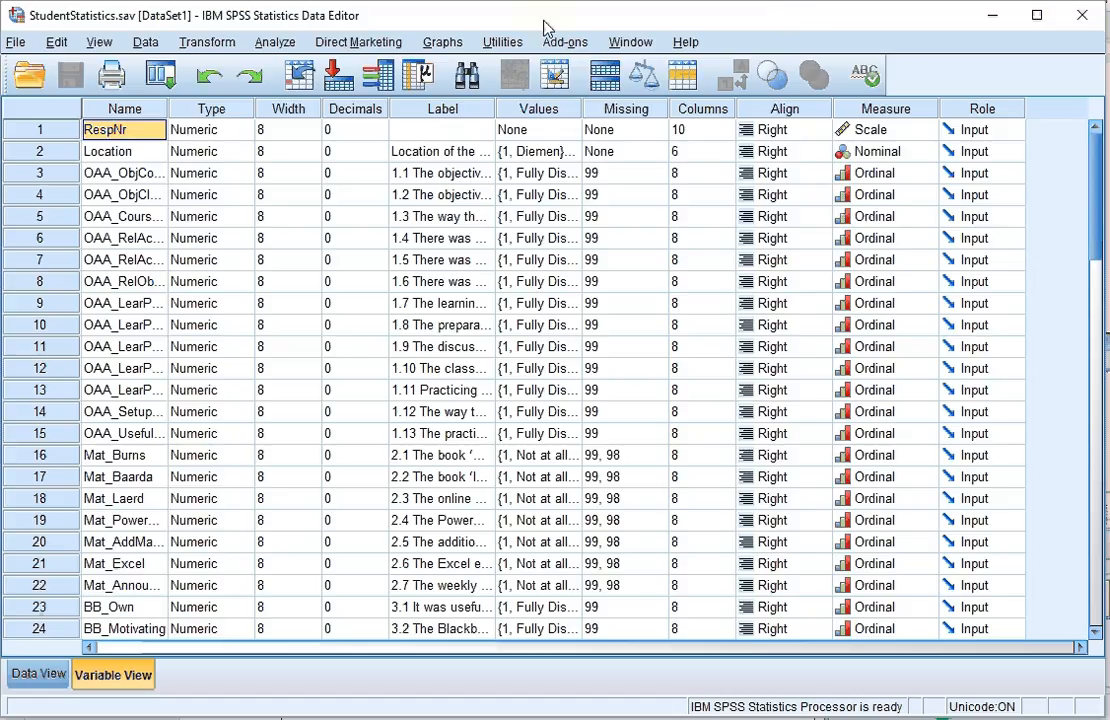
Launch Chart Builder from the Graphs menu, bringing up the measurement-level notice
{"action": "left_click", "coordinate": [442, 42]}
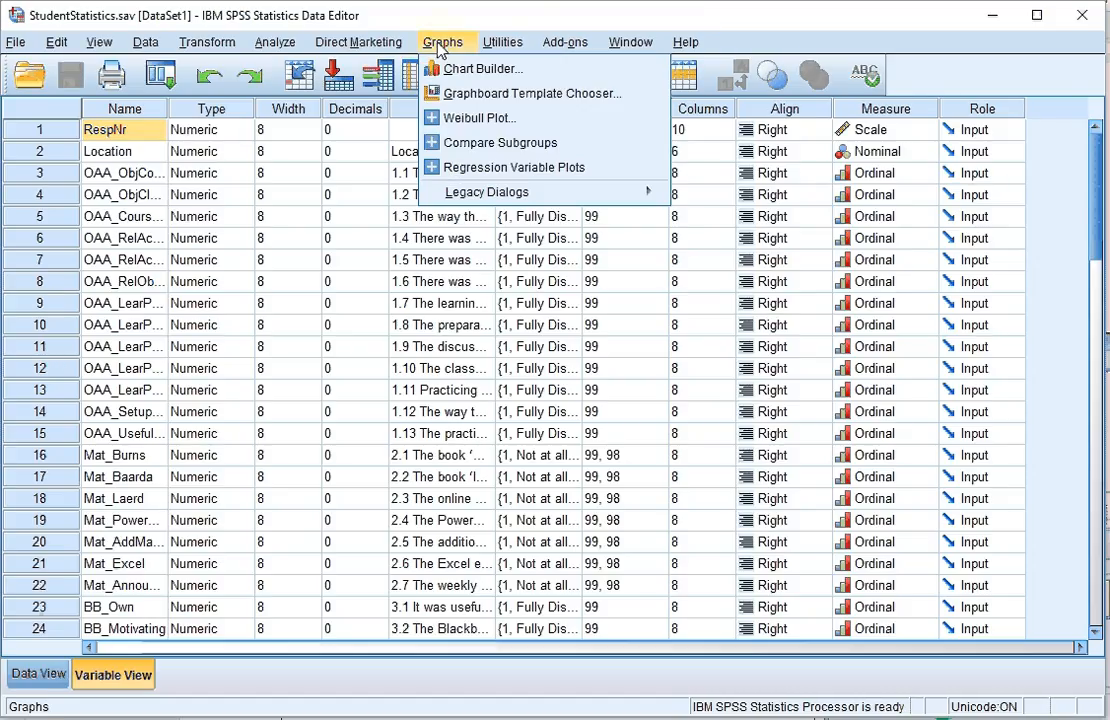
{"action": "left_click", "coordinate": [482, 68]}
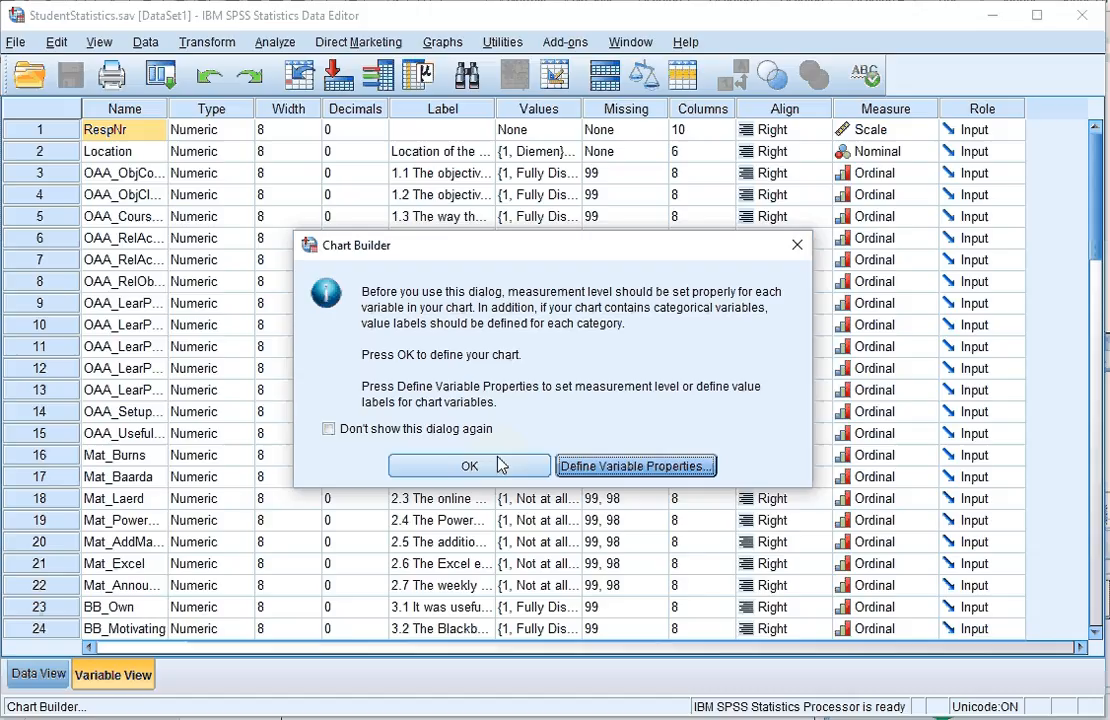
{"action": "mouse_move", "coordinate": [590, 406]}
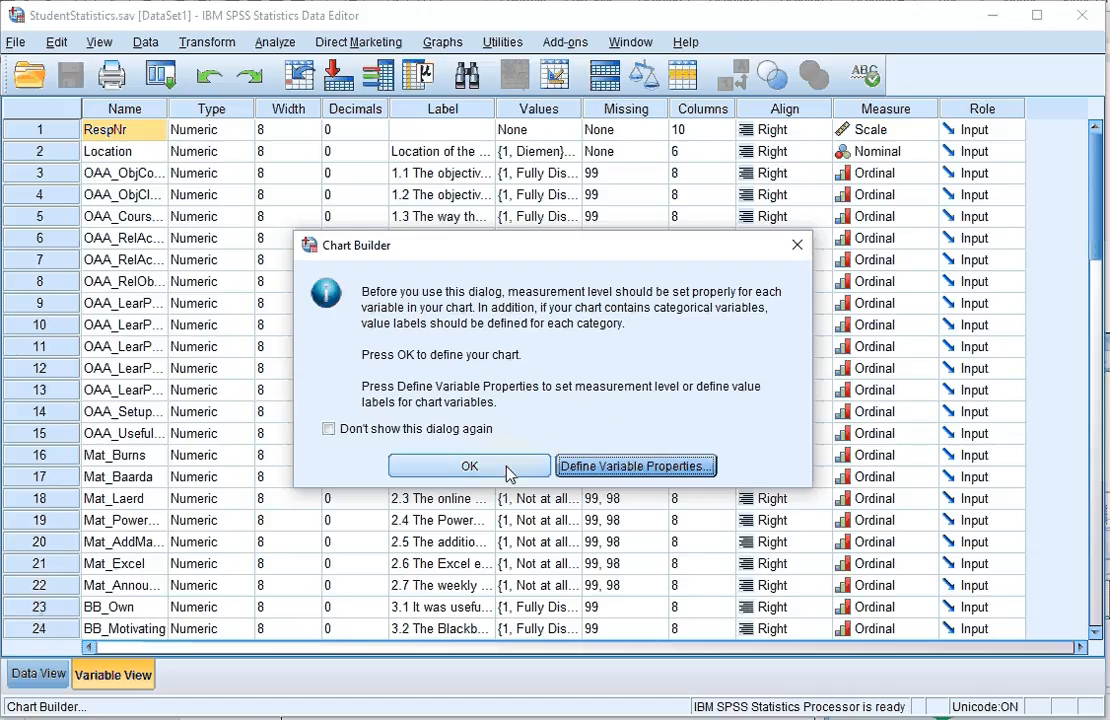
Dismiss the notice, show the Scatter/Dot gallery, and select survey item 1.1
{"action": "left_click", "coordinate": [469, 466]}
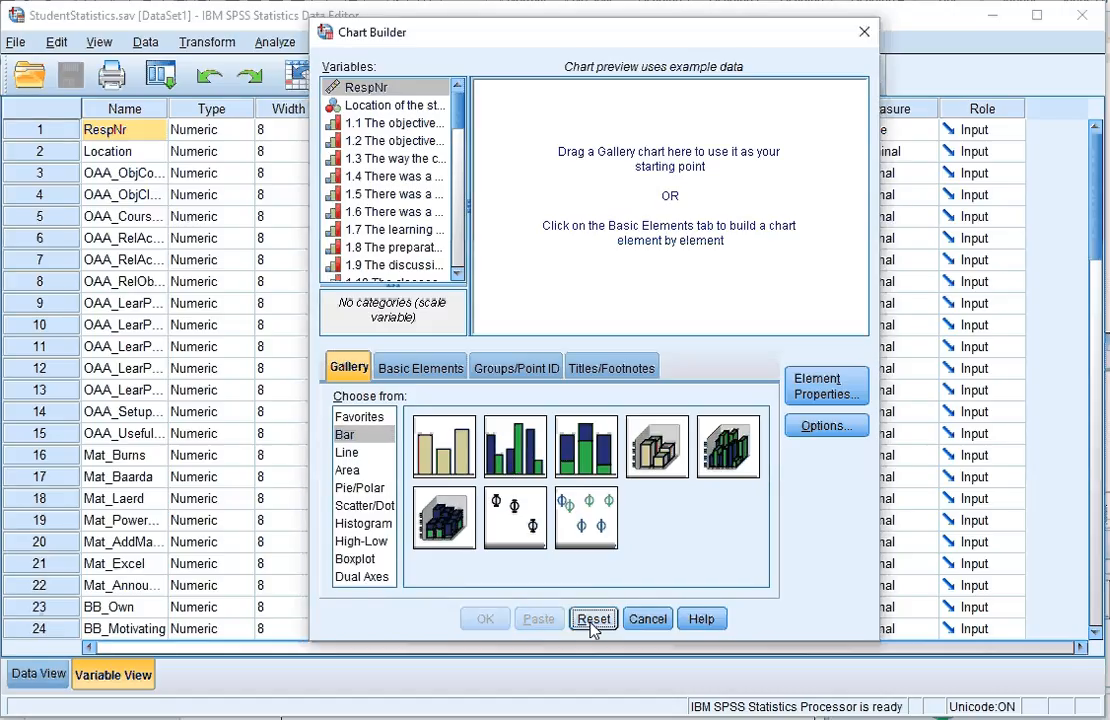
{"action": "mouse_move", "coordinate": [388, 580]}
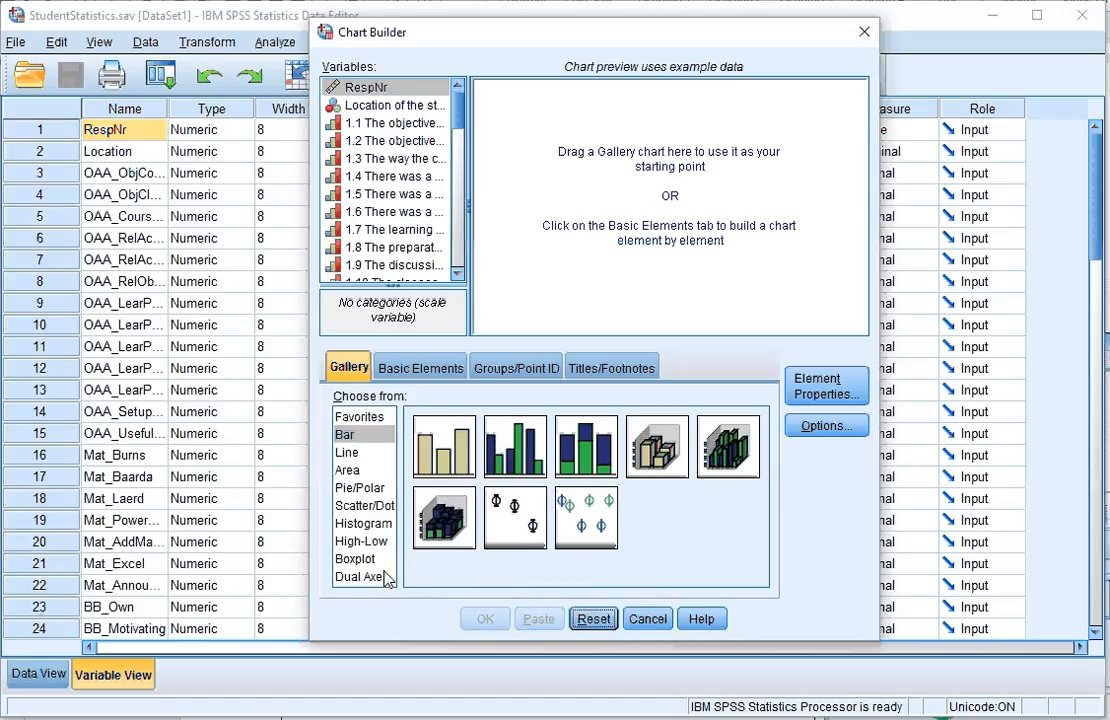
{"action": "left_click", "coordinate": [365, 506]}
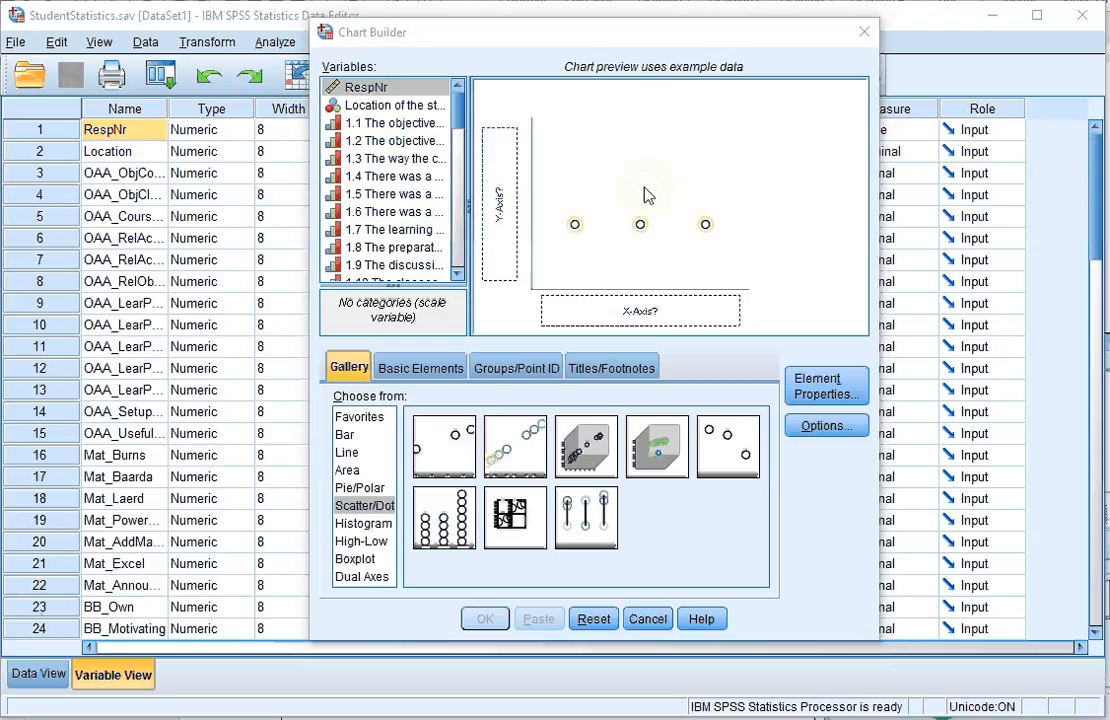
{"action": "left_click", "coordinate": [395, 122]}
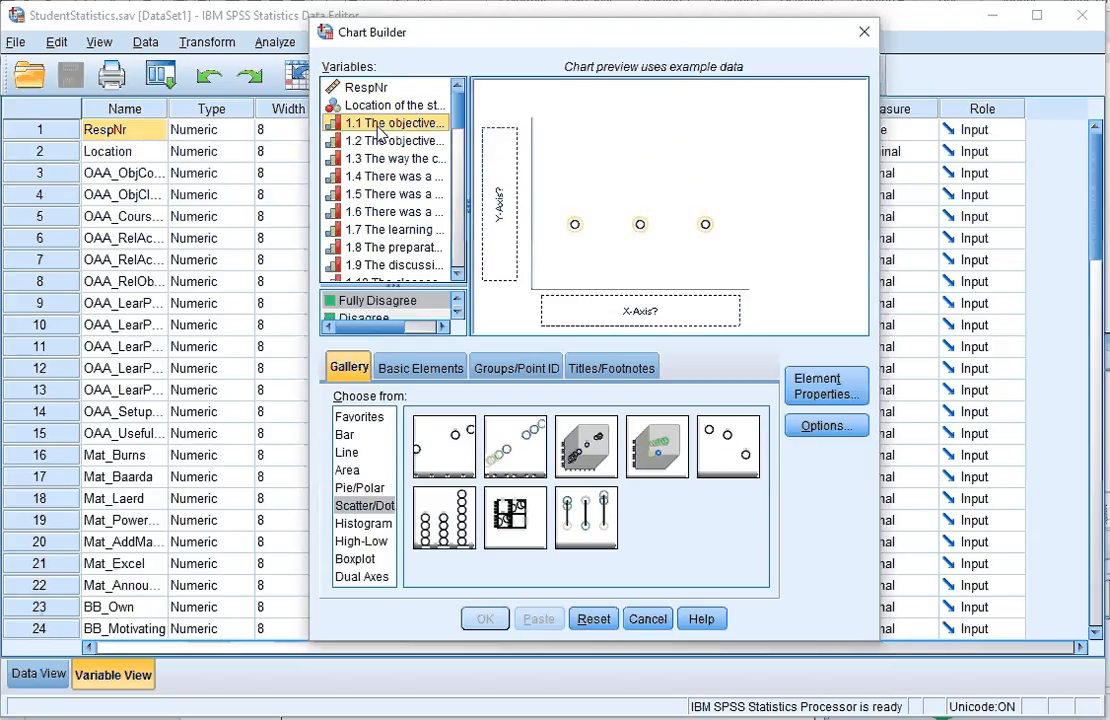
{"action": "mouse_move", "coordinate": [483, 172]}
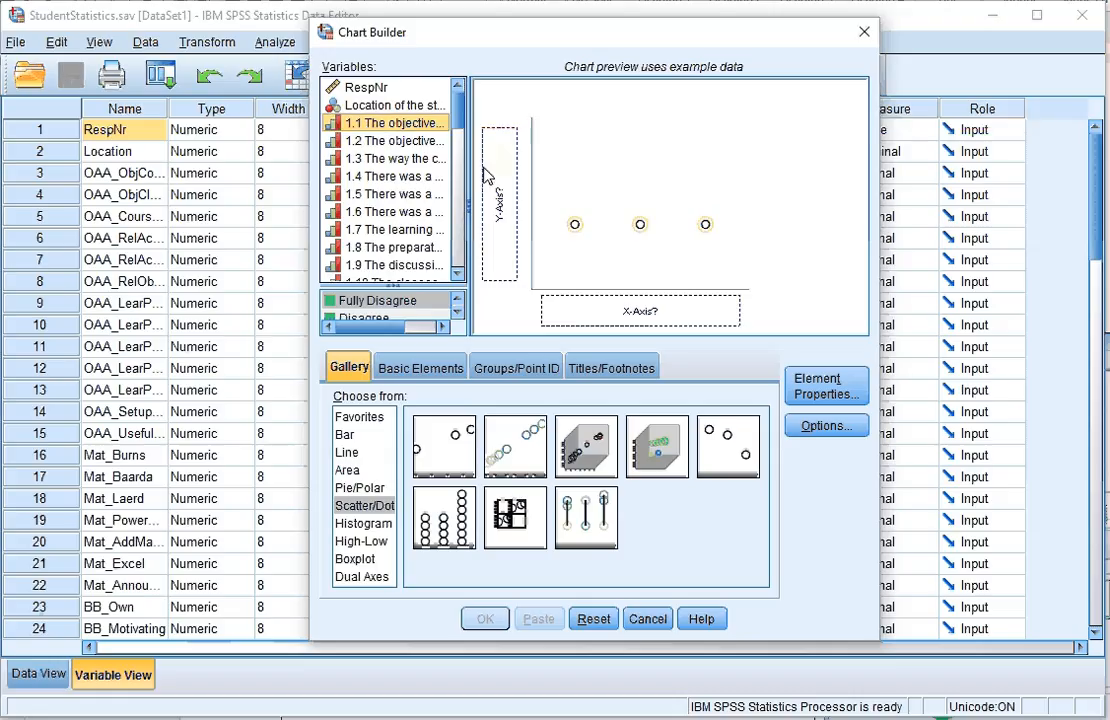
{"action": "mouse_move", "coordinate": [378, 127]}
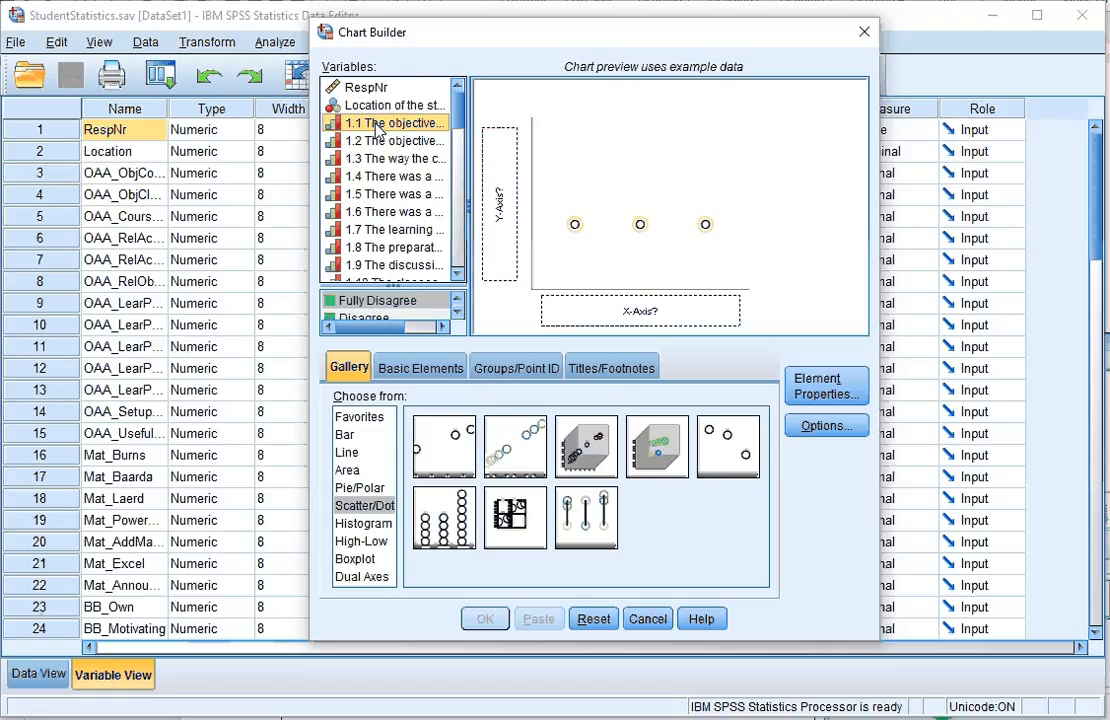
Put item 1.1 on the x-axis and open the point element's properties
{"action": "left_click_drag", "start_coordinate": [393, 122], "coordinate": [640, 310]}
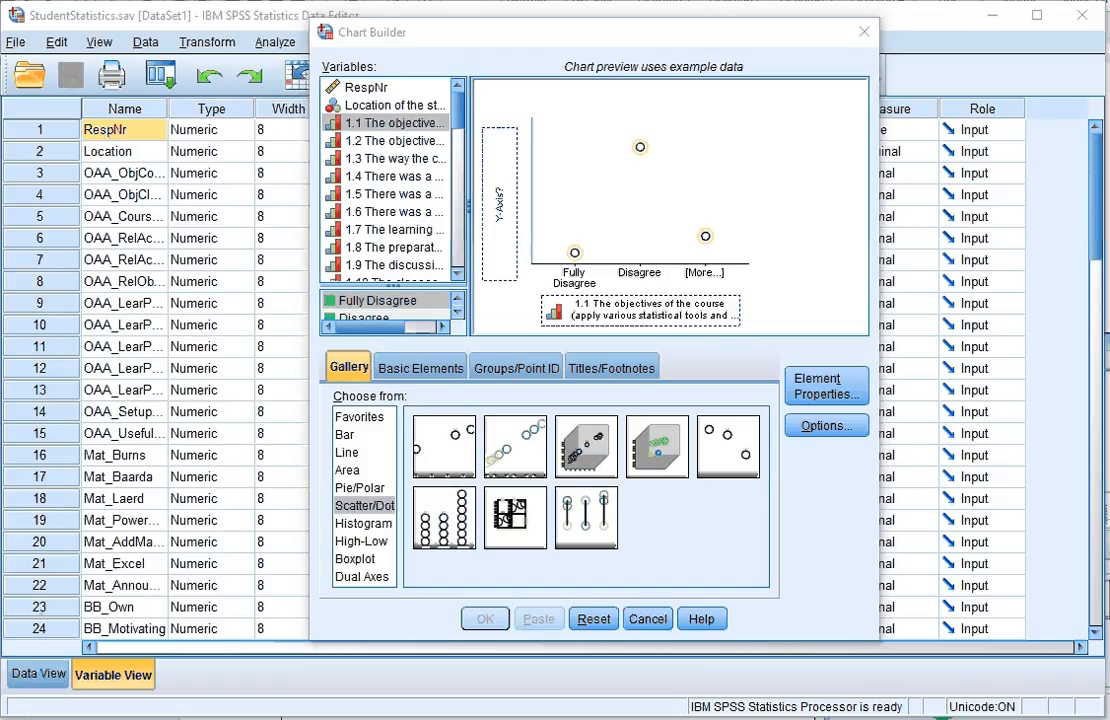
{"action": "left_click", "coordinate": [825, 386]}
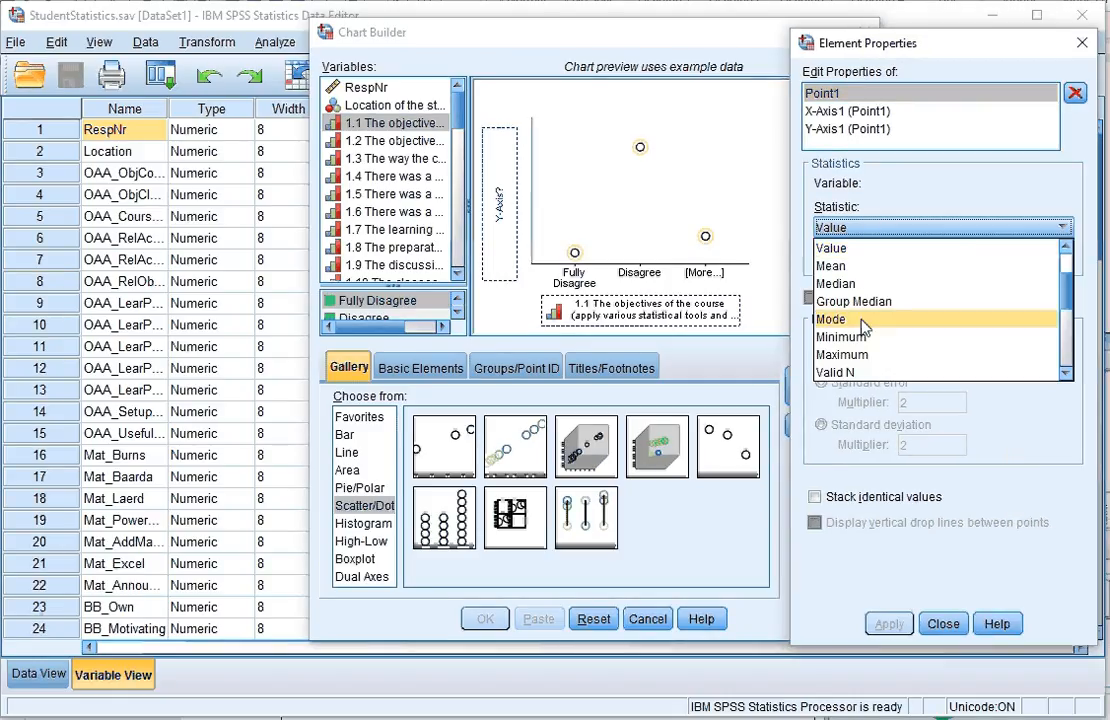
Set the Point1 statistic to Count and apply it
{"action": "scroll", "scroll_direction": "down", "scroll_amount": 3}
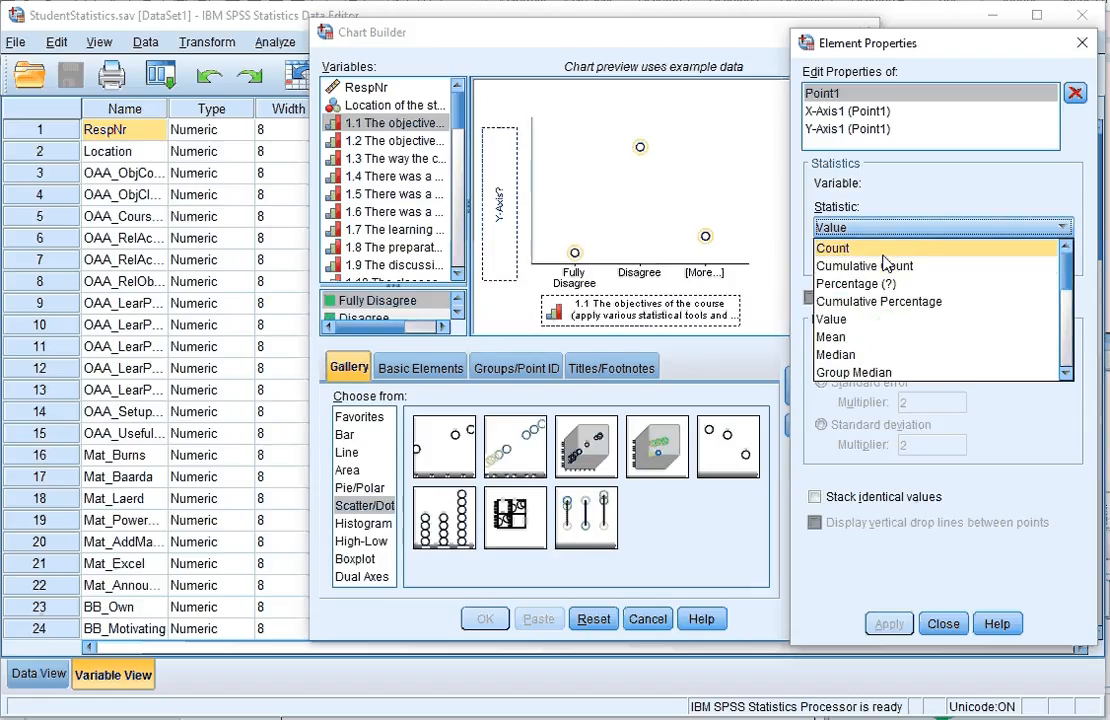
{"action": "left_click", "coordinate": [832, 247]}
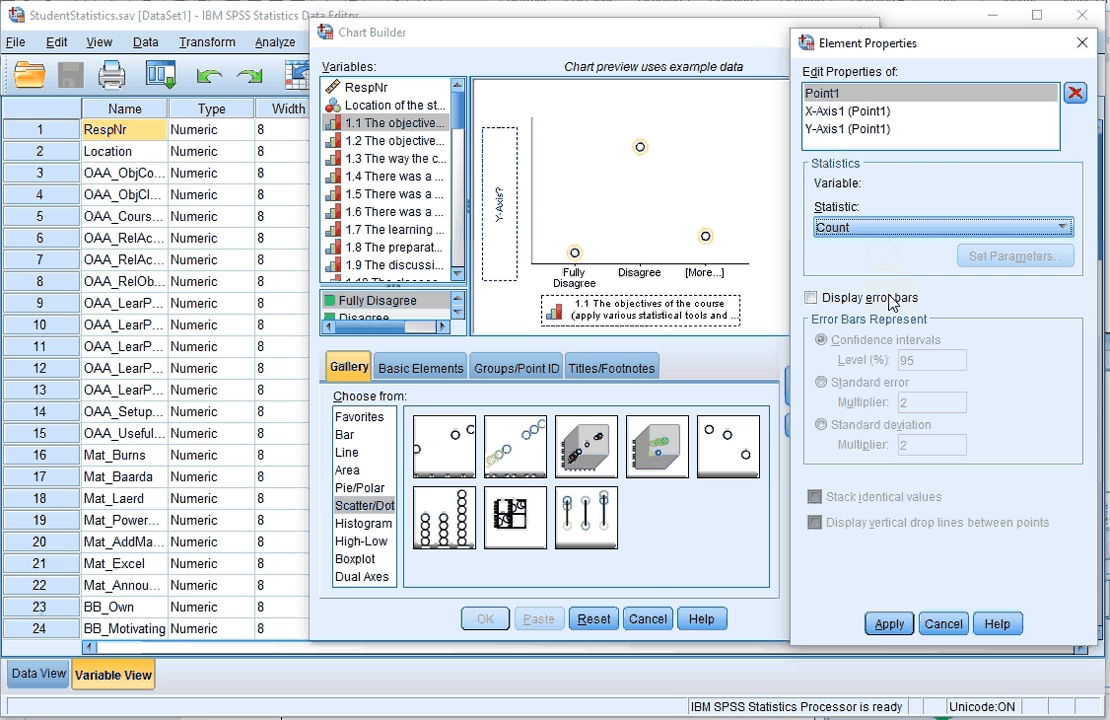
{"action": "left_click", "coordinate": [887, 623]}
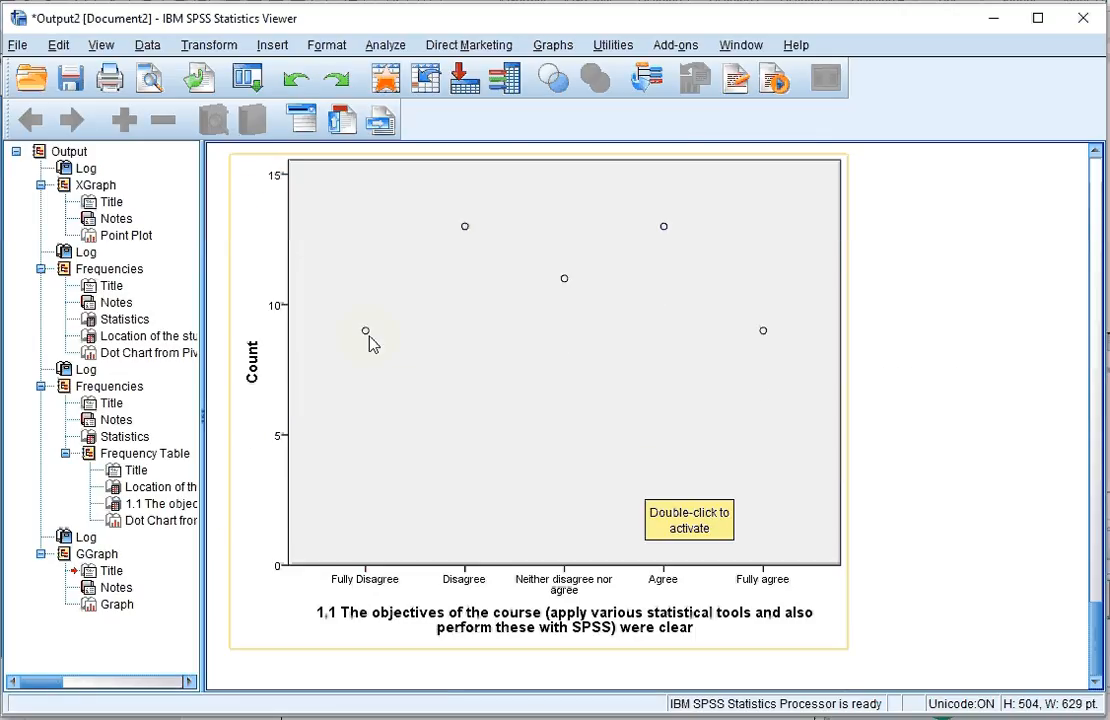
{"action": "mouse_move", "coordinate": [767, 333]}
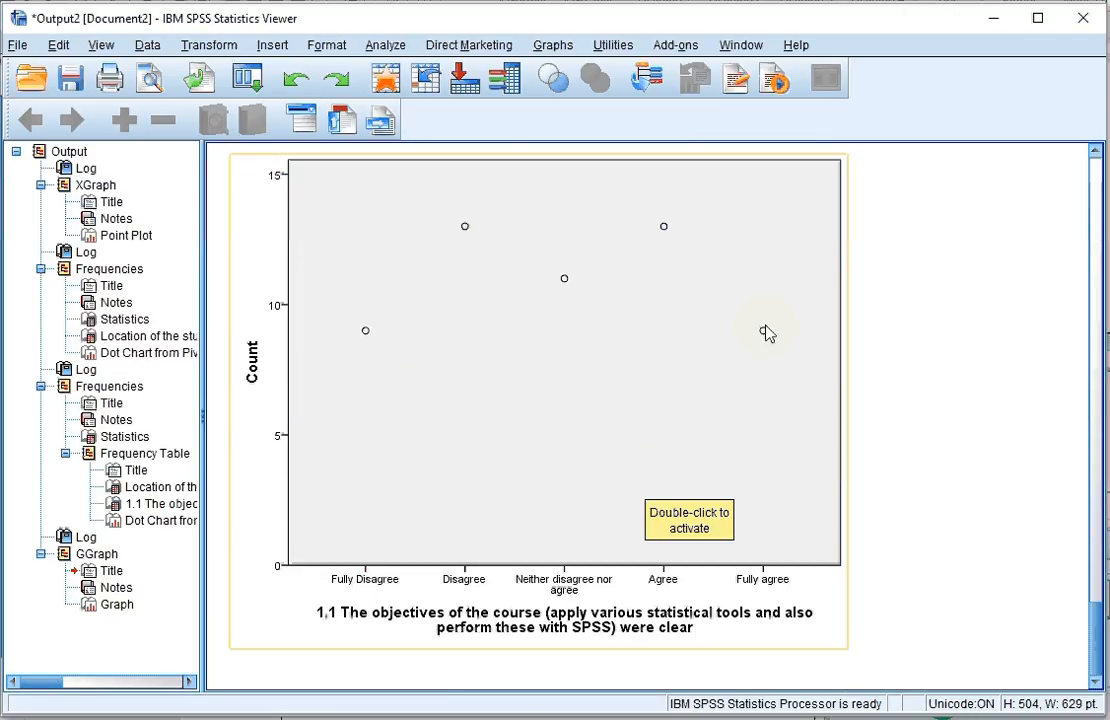